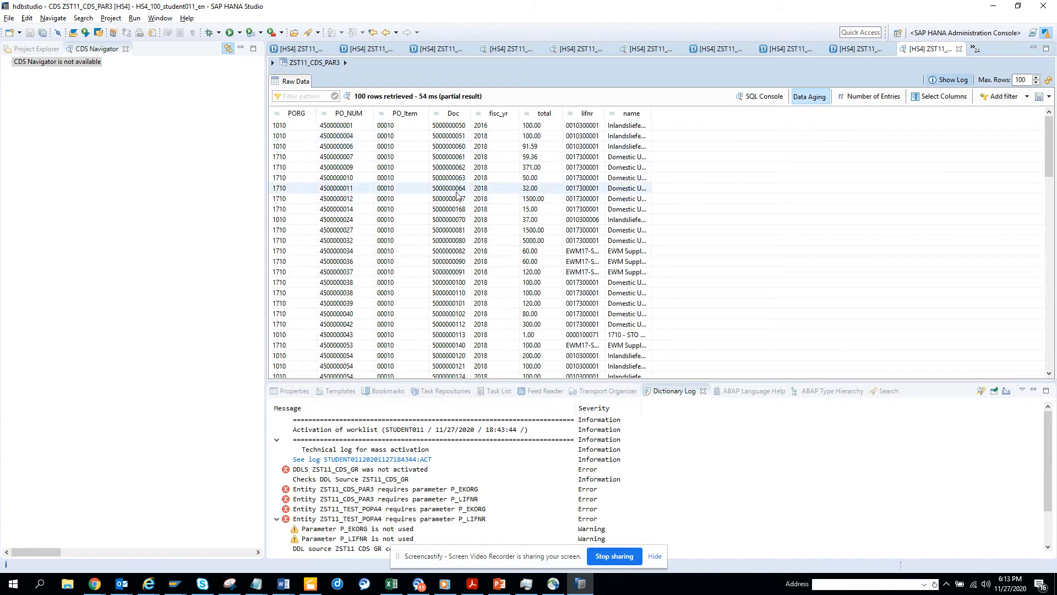
{"action": "mouse_move", "coordinate": [532, 191]}
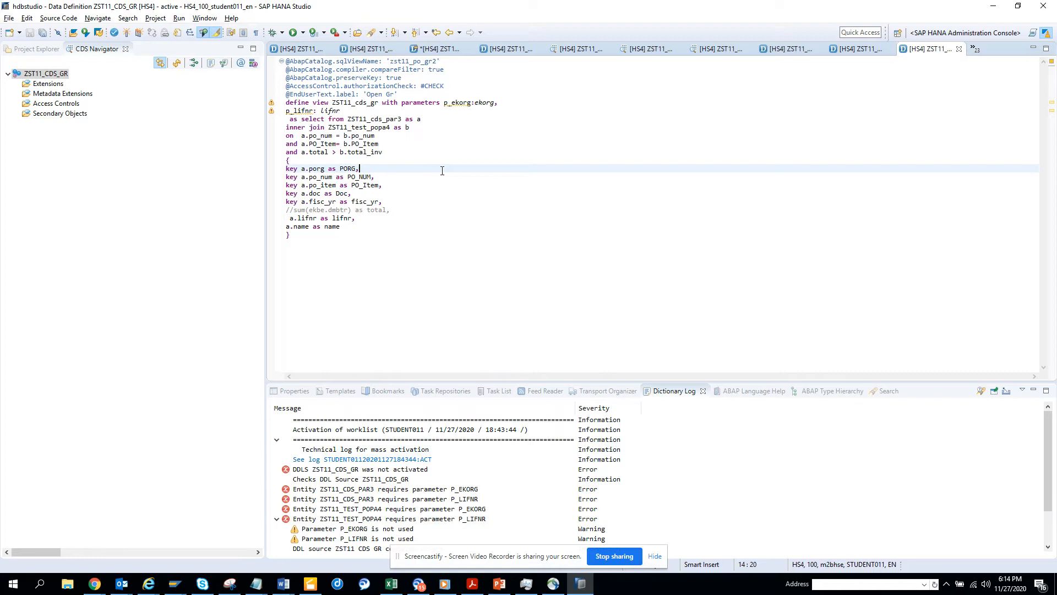
{"action": "mouse_move", "coordinate": [382, 180]}
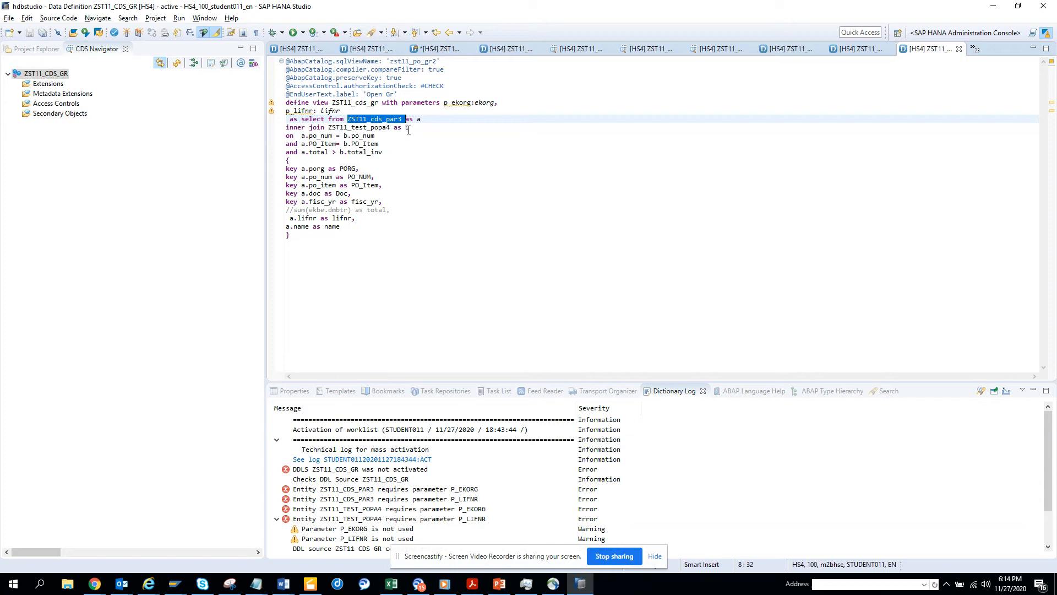
Add comments '// gr CDS' beside ZST11_cds_par3 and '// invoice cds' beside ZST11_test_popa4.
{"action": "left_click", "coordinate": [419, 119]}
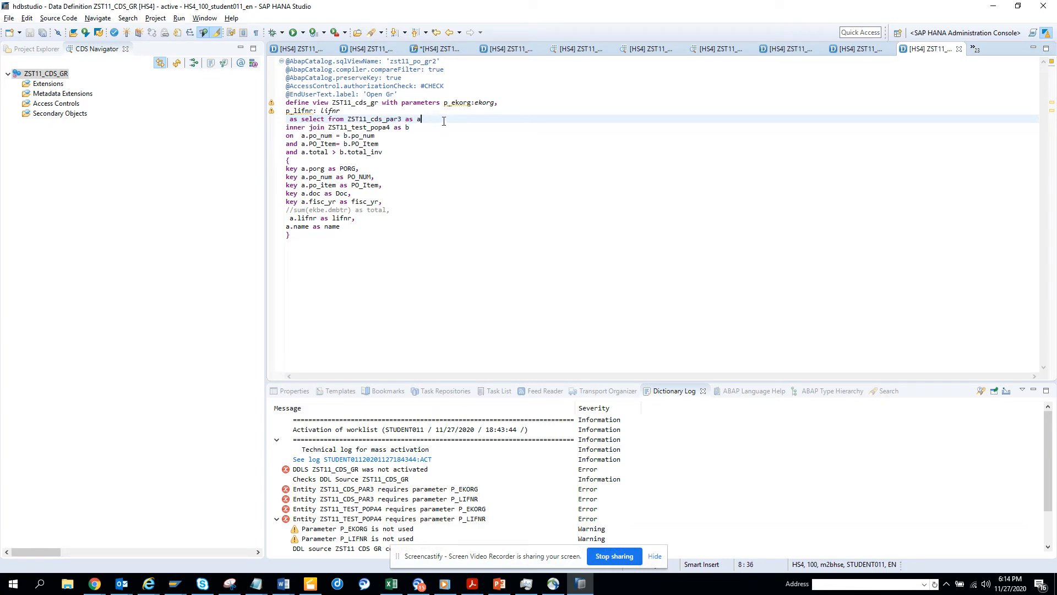
{"action": "type", "text": "//"}
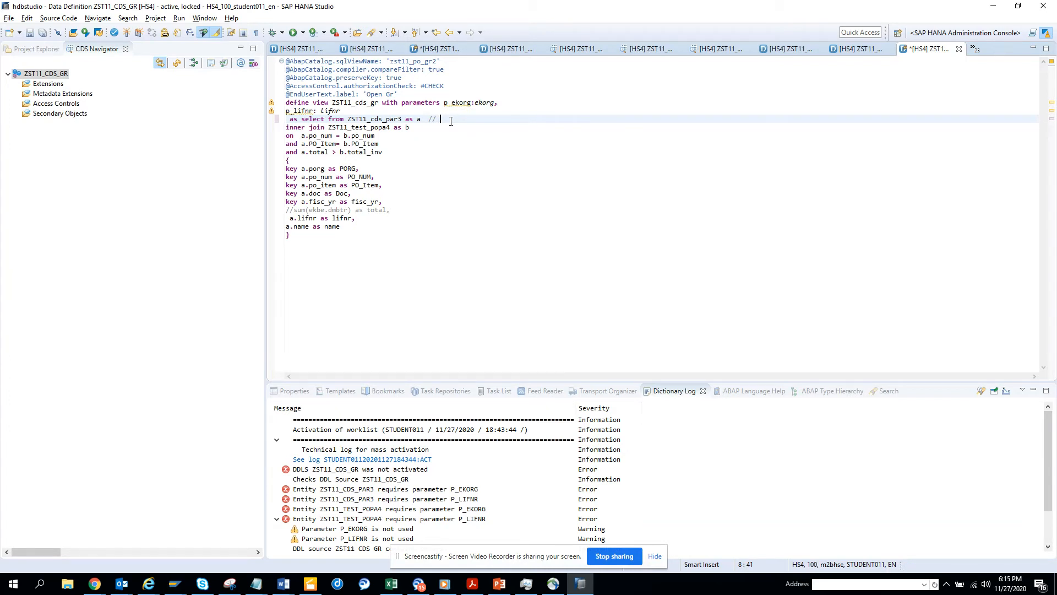
{"action": "type", "text": "gr"}
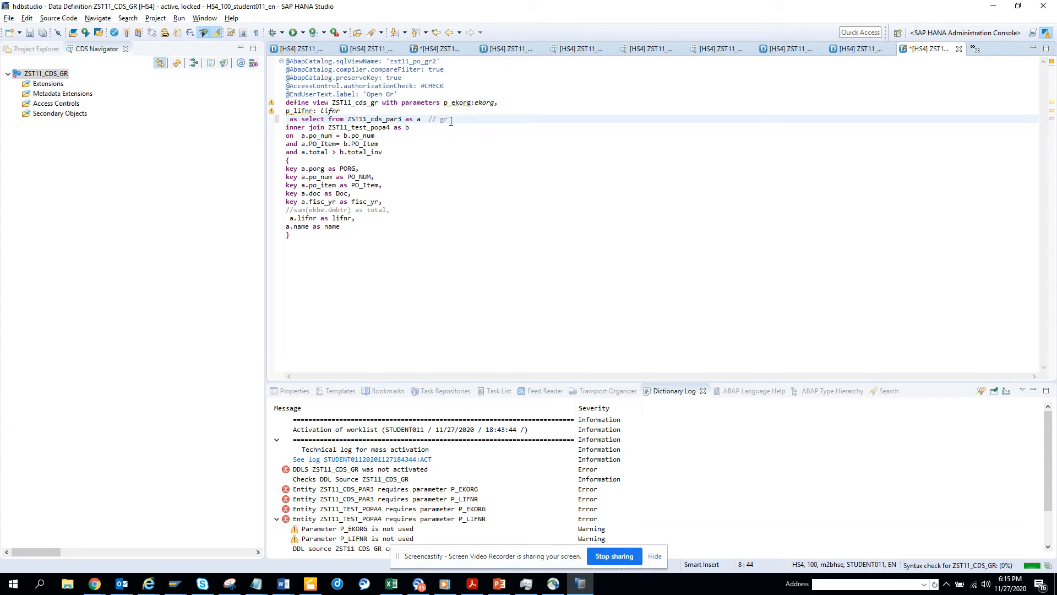
{"action": "type", "text": "CDS"}
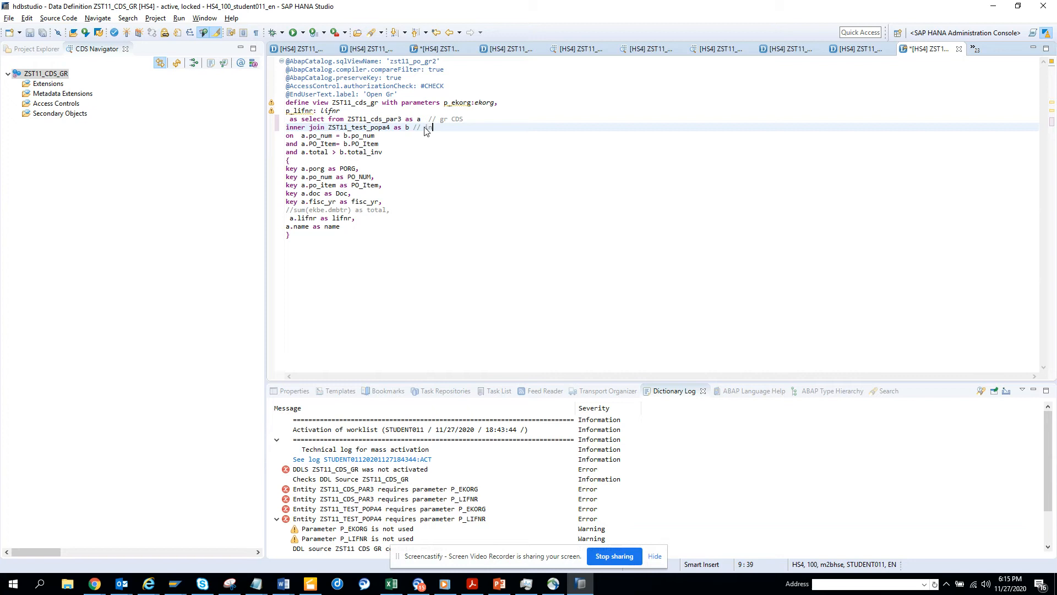
{"action": "type", "text": "nvoice cds"}
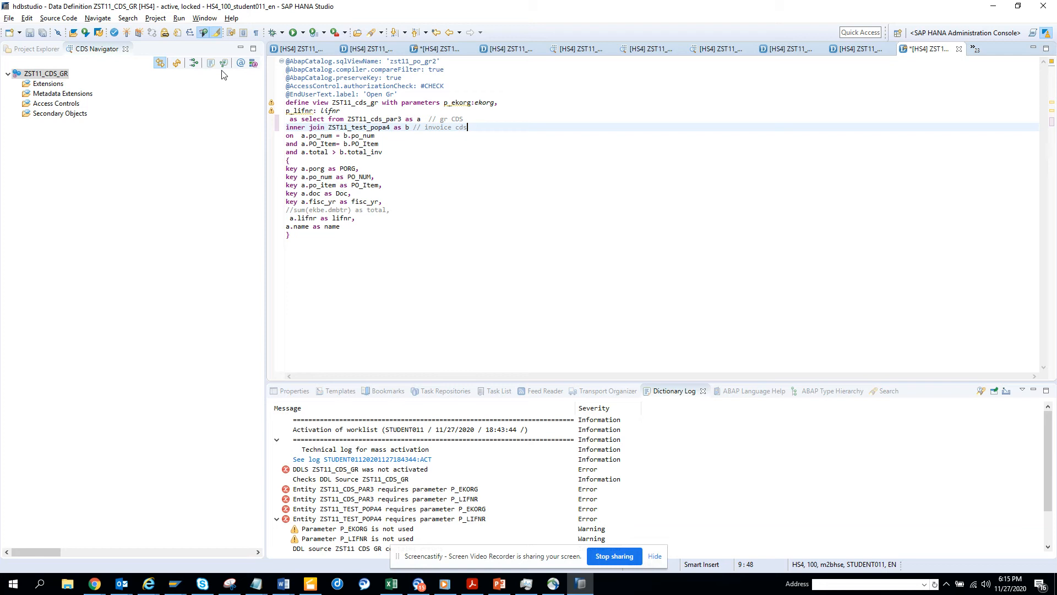
Activate ZST11_CDS_GR via Data Preview, accepting the unsaved-changes prompt.
{"action": "left_click", "coordinate": [291, 32]}
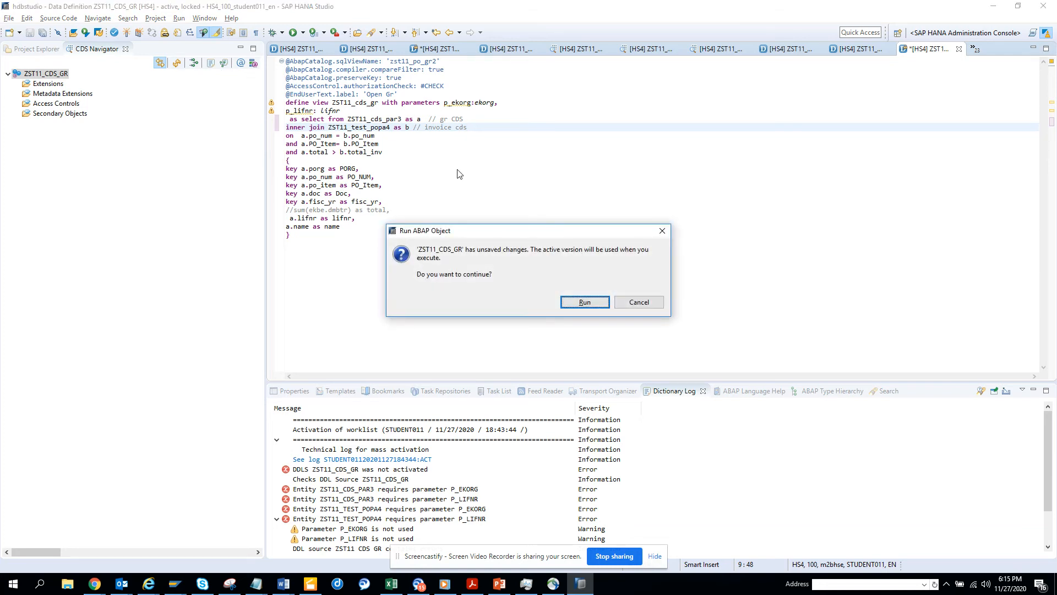
{"action": "mouse_move", "coordinate": [584, 302]}
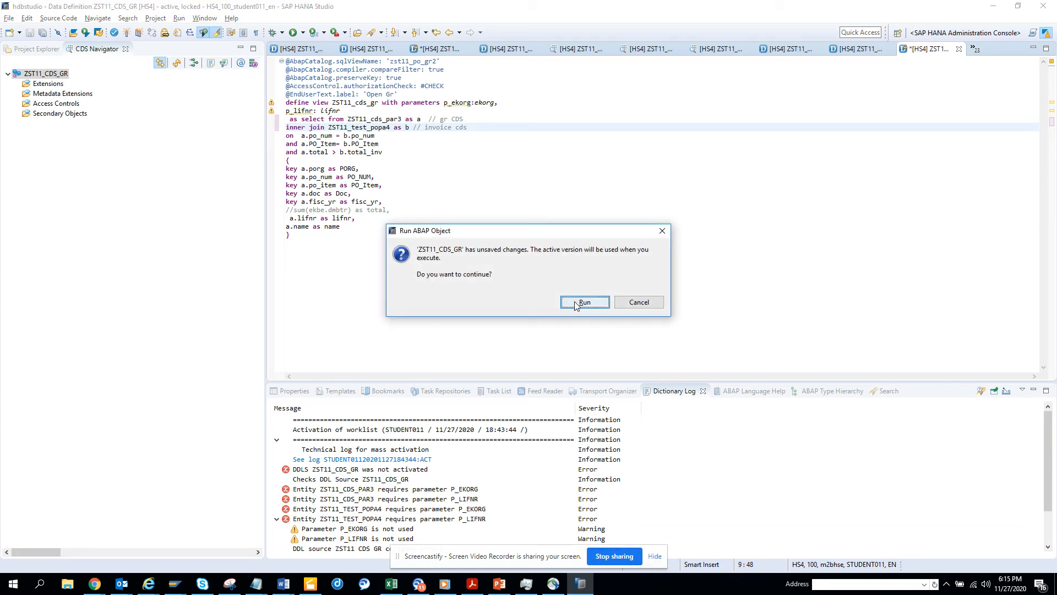
{"action": "left_click", "coordinate": [584, 301]}
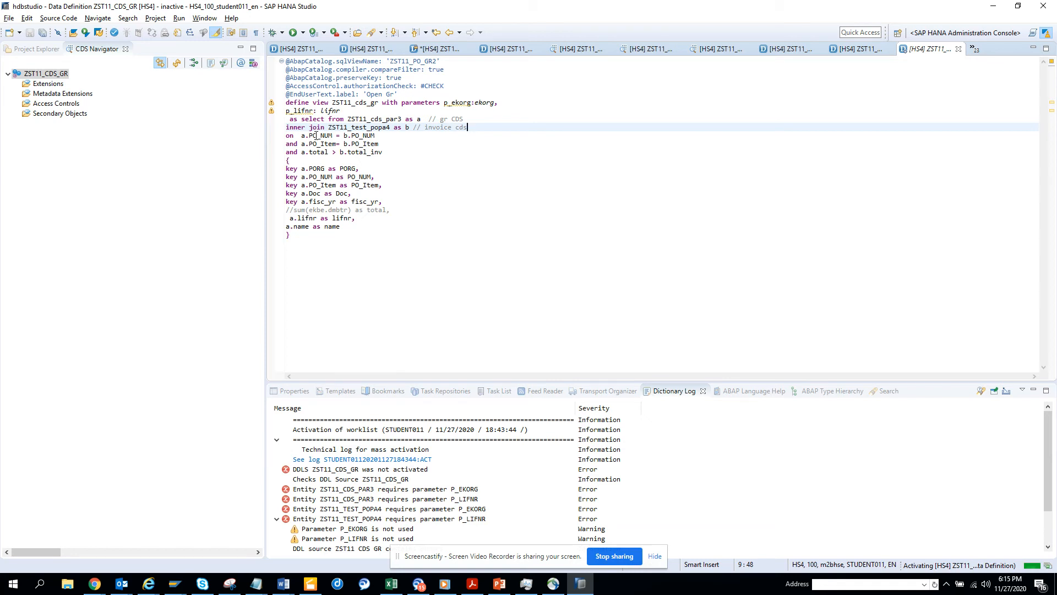
{"action": "left_click", "coordinate": [201, 33]}
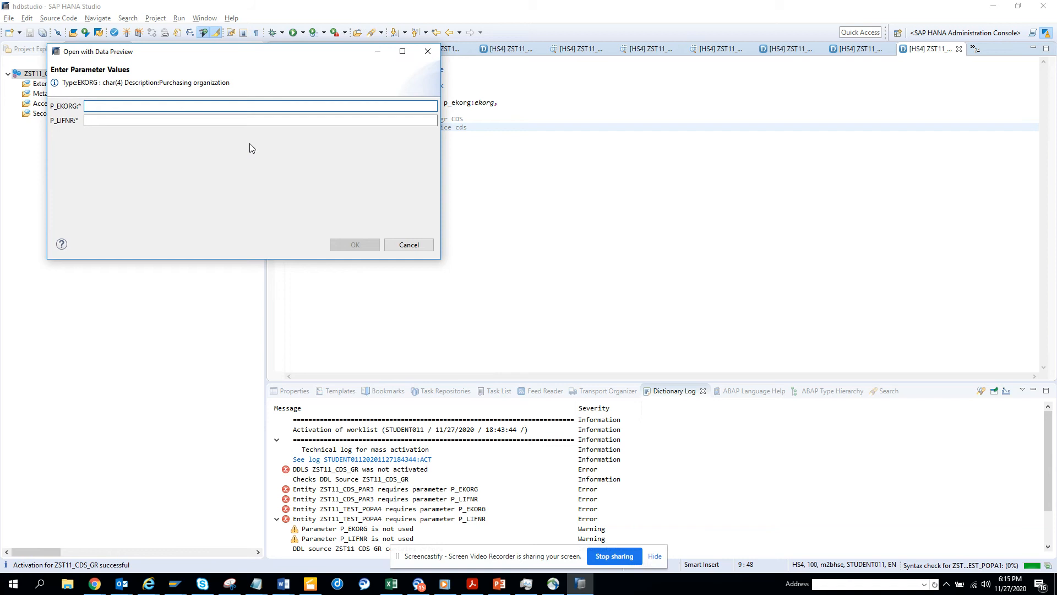
Enter 1010 for P_EKORG and 1 for P_LIFNR and confirm the preview.
{"action": "type", "text": "1010"}
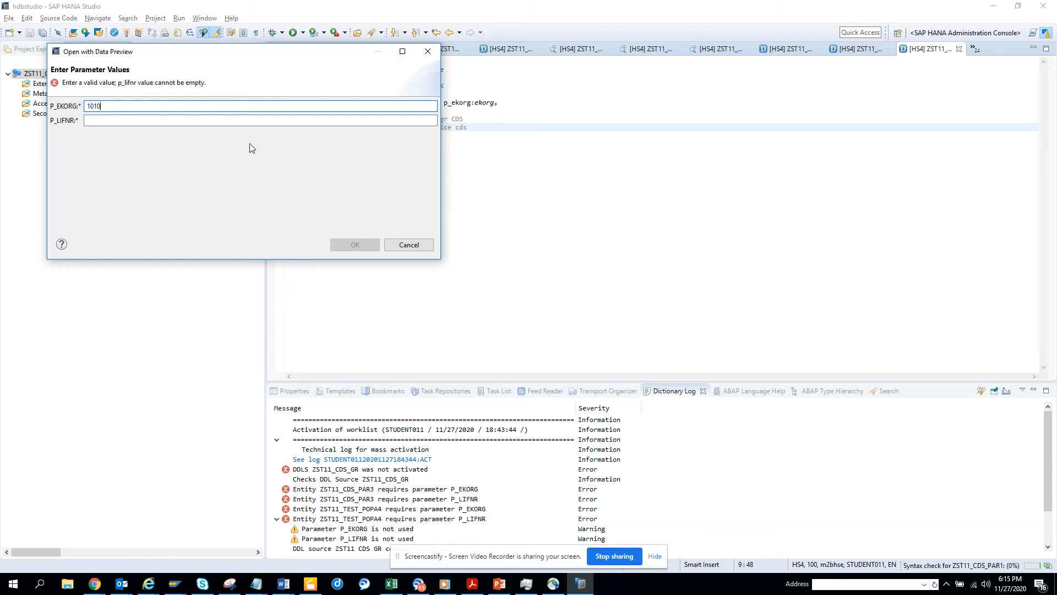
{"action": "type", "text": "1"}
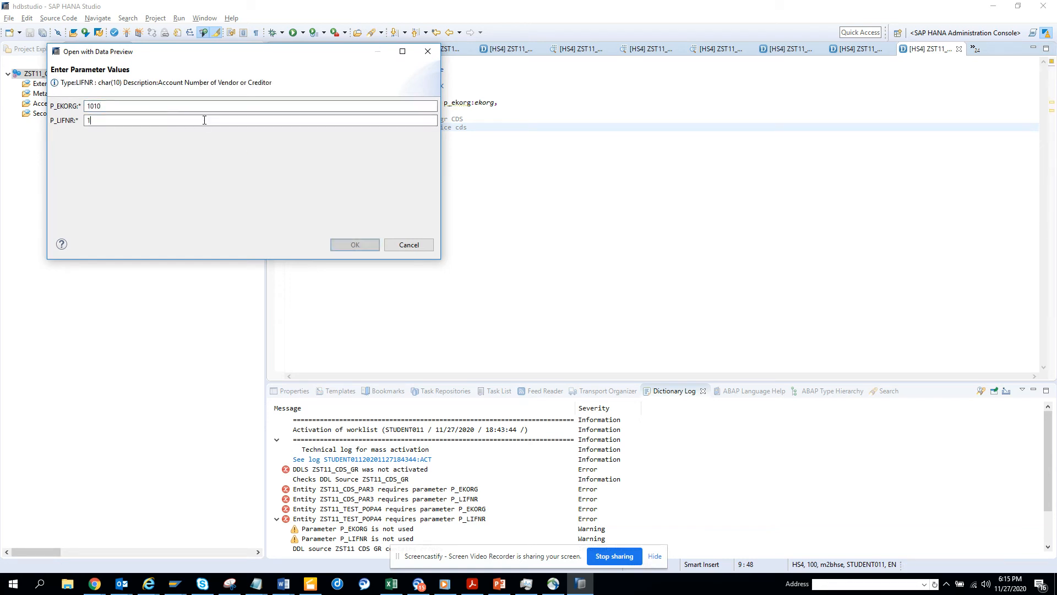
{"action": "left_click", "coordinate": [354, 244]}
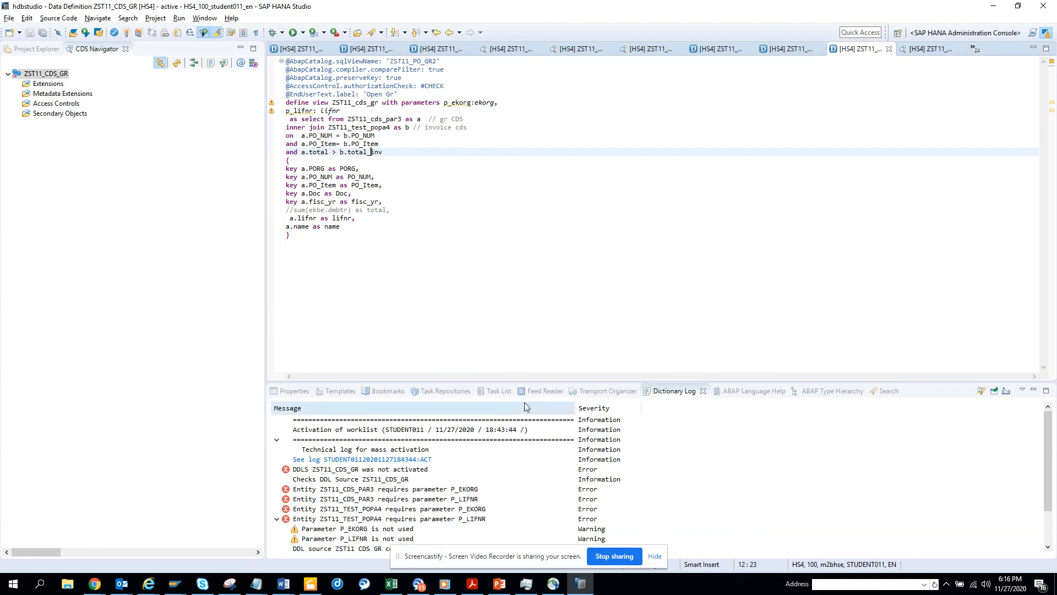
Inspect the missing-parameter errors in the Dictionary Log.
{"action": "left_click", "coordinate": [404, 498]}
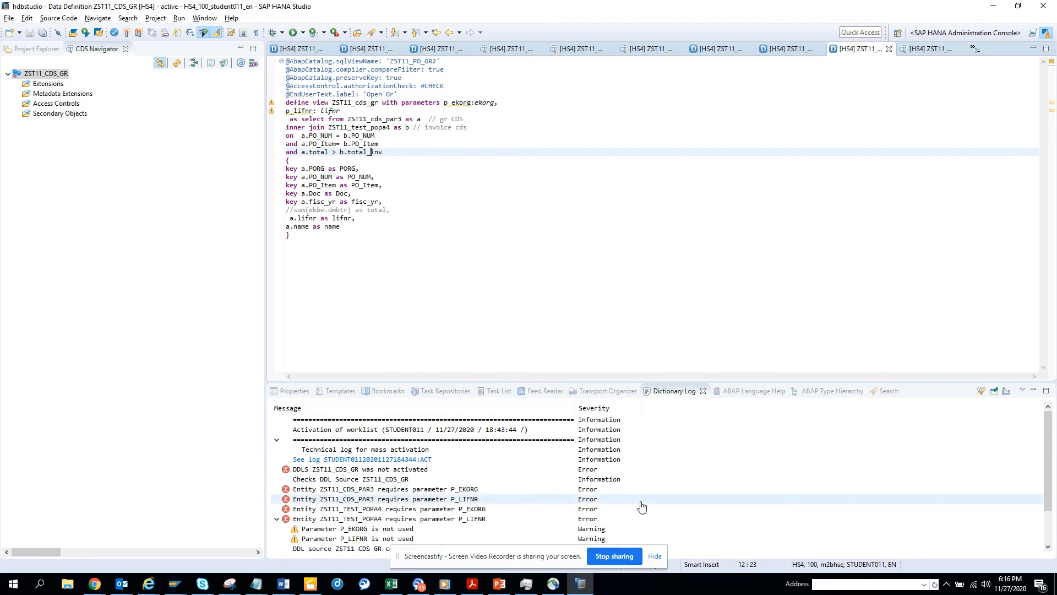